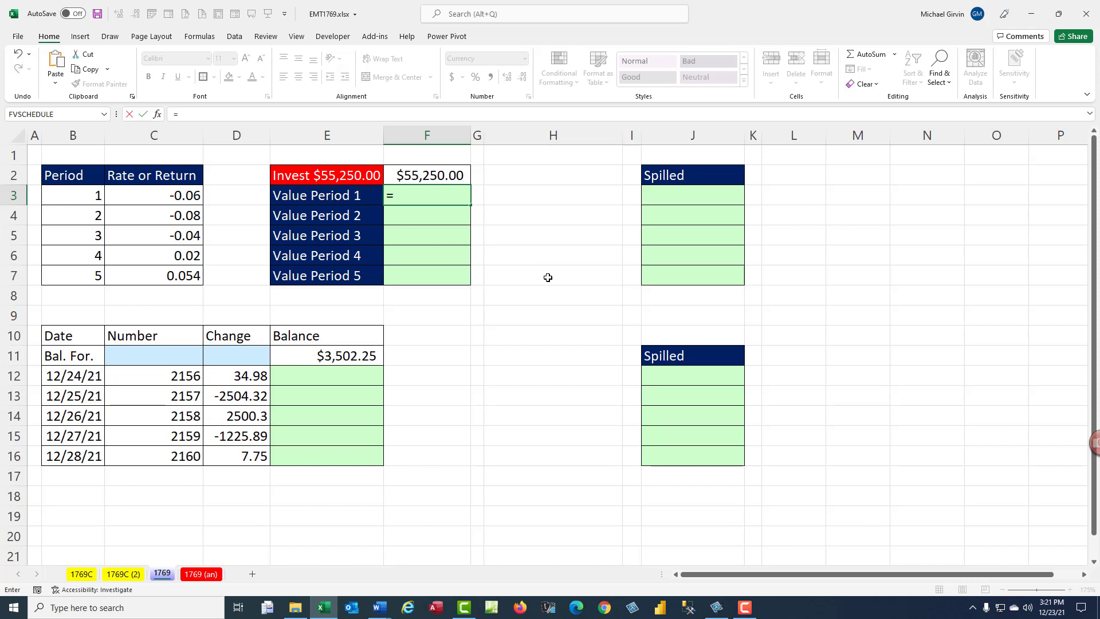
# Step: Enter =F2*(1+C3) in F3 and copy it down through F7, ending at $49,312.84
pyautogui.click(426, 174)
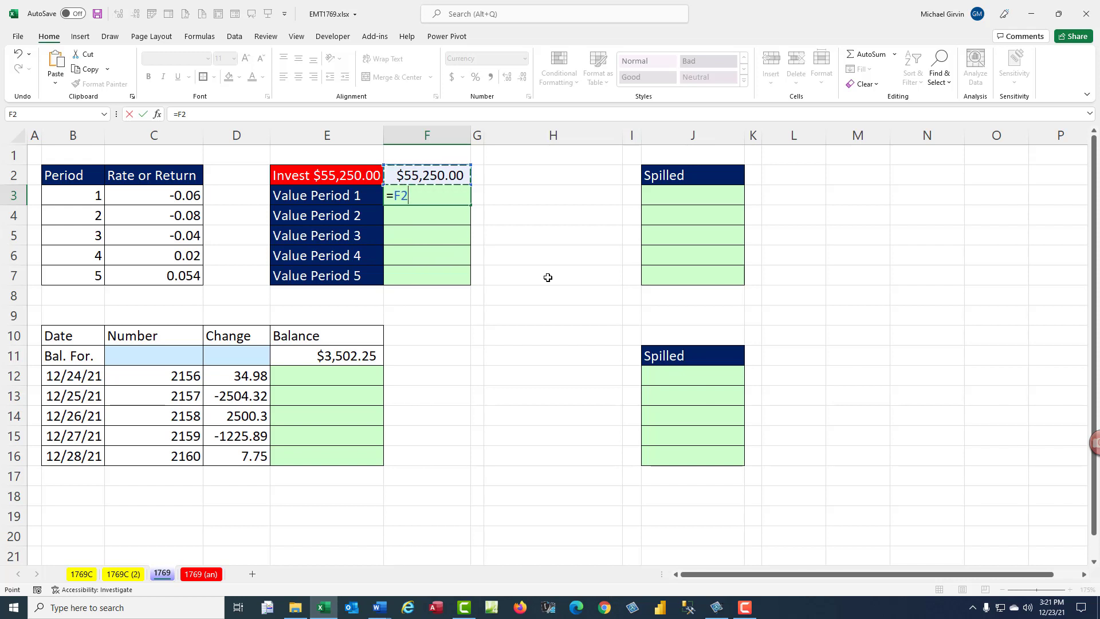
pyautogui.write('*')
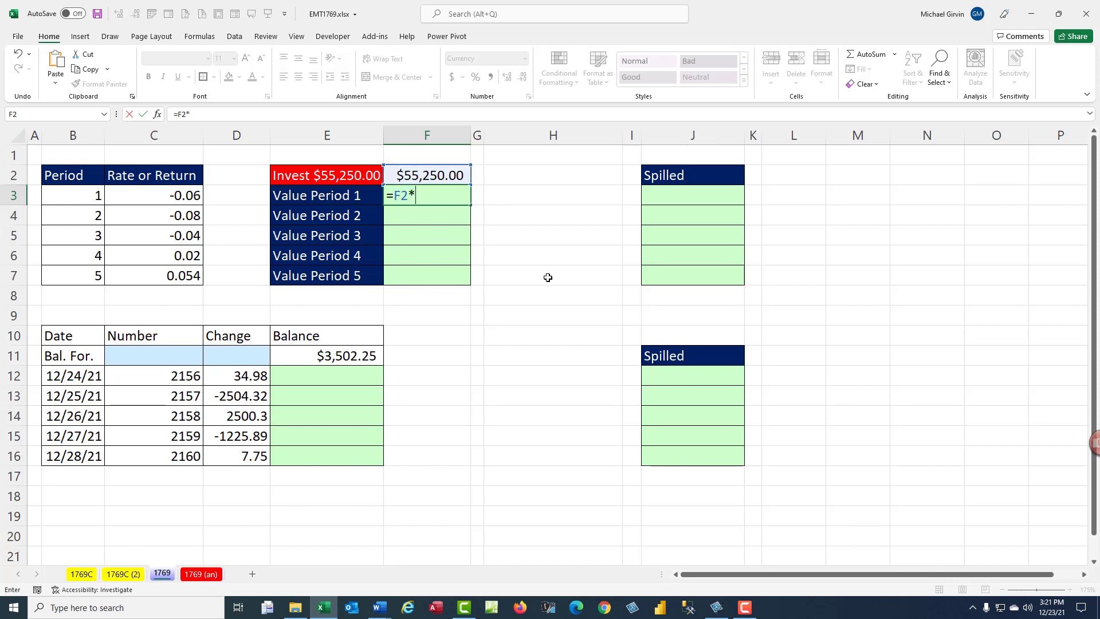
pyautogui.write('(1')
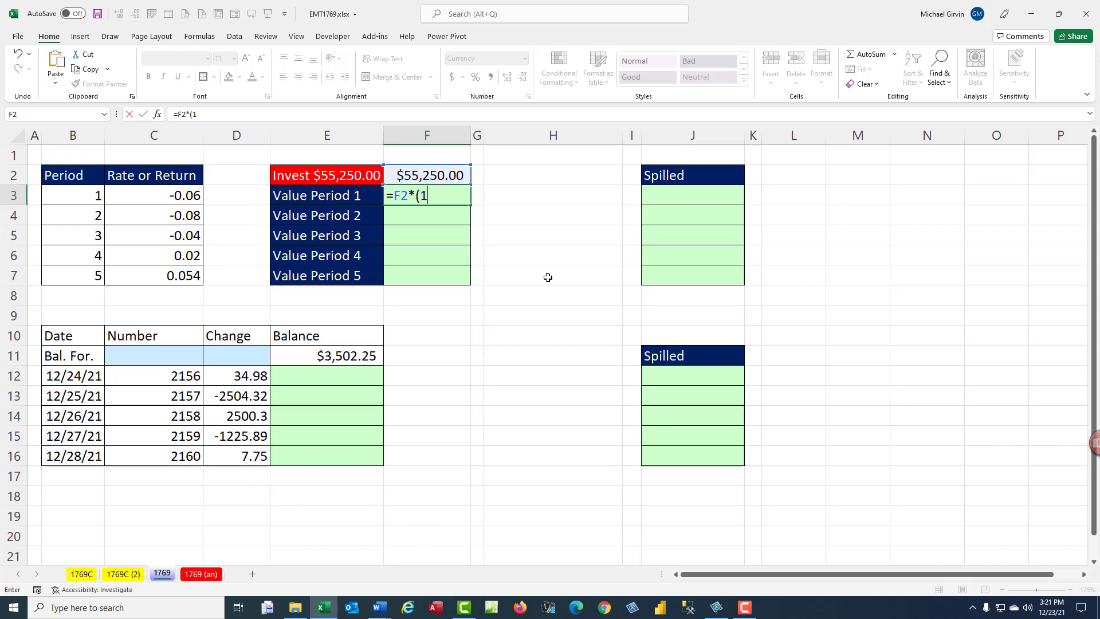
pyautogui.write('+')
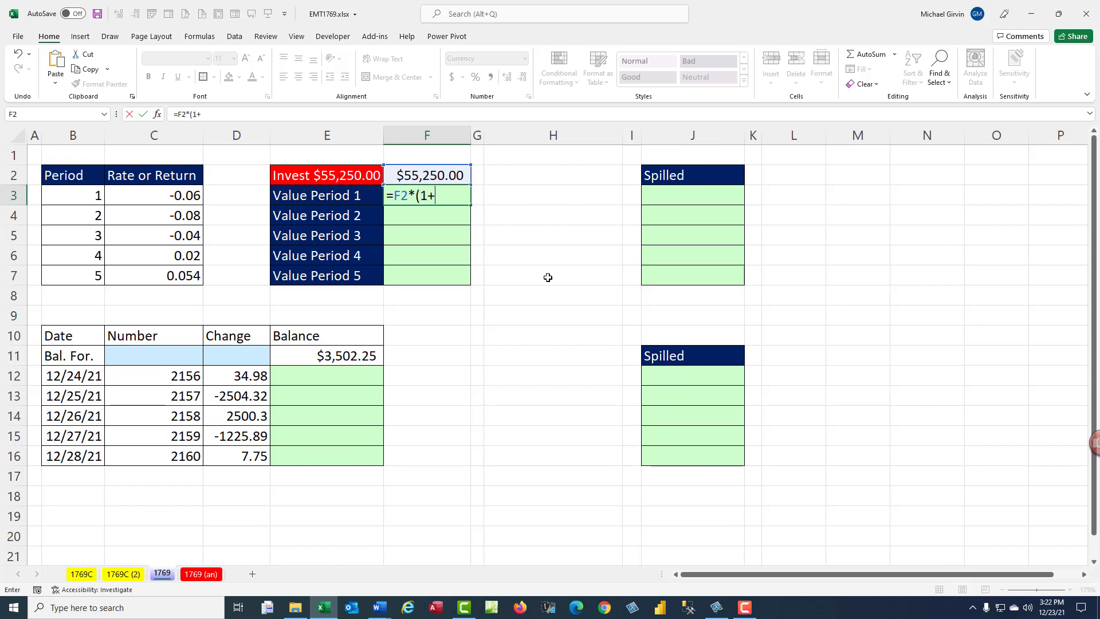
pyautogui.click(153, 195)
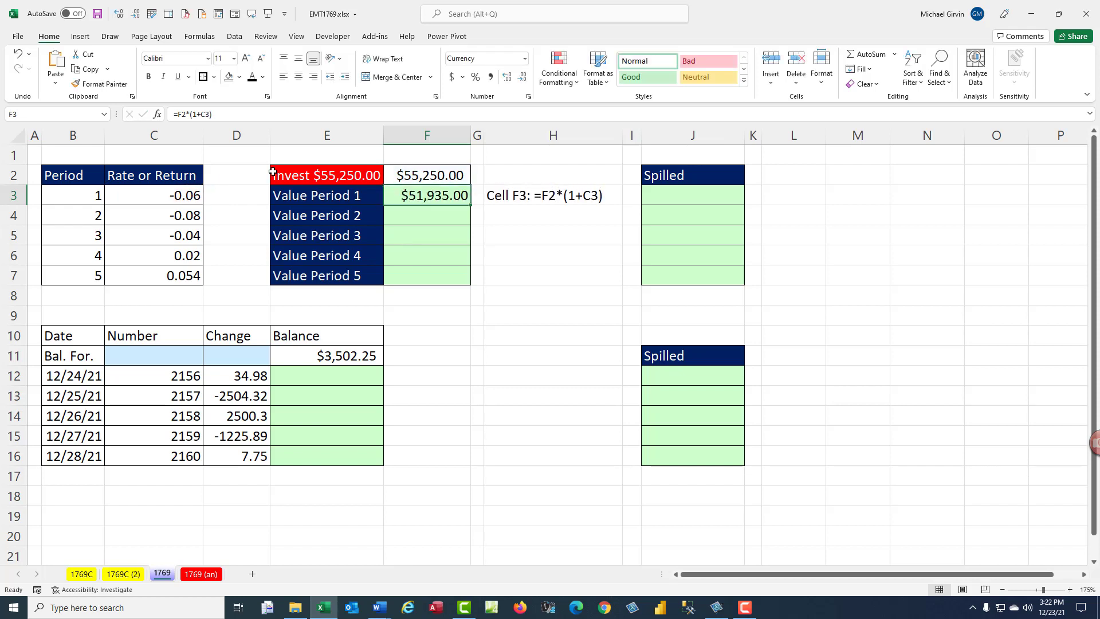
pyautogui.moveTo(426, 194); pyautogui.dragTo(426, 275)
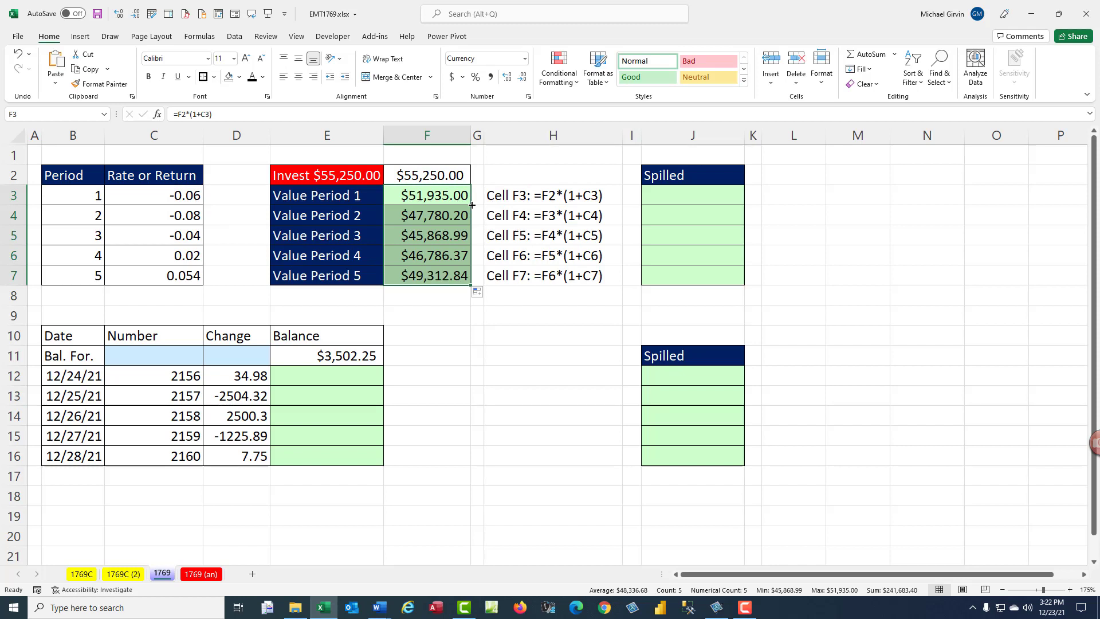
pyautogui.doubleClick(426, 195)
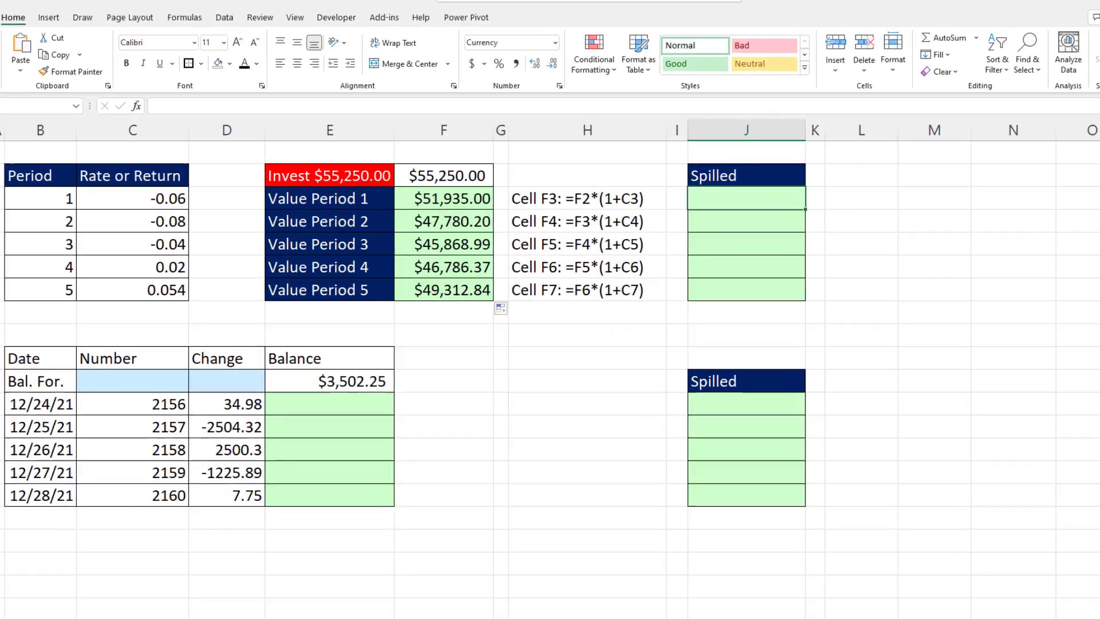
# Step: Start J3 as =SCAN(F2,C3:C7, and begin the LAMBDA argument
pyautogui.write('=s')
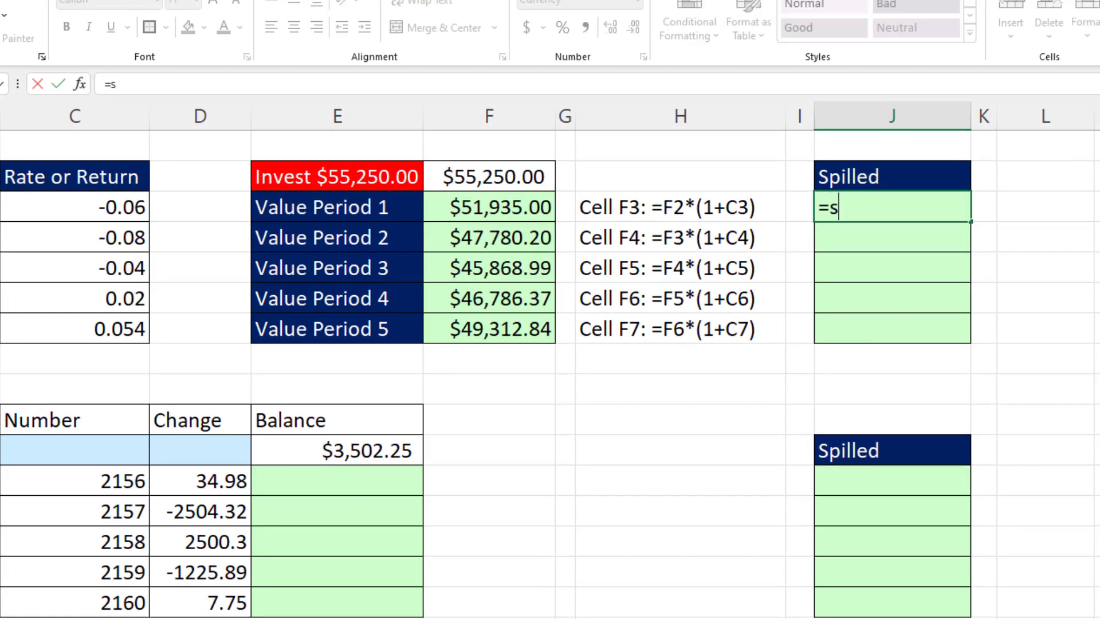
pyautogui.write('CAN(')
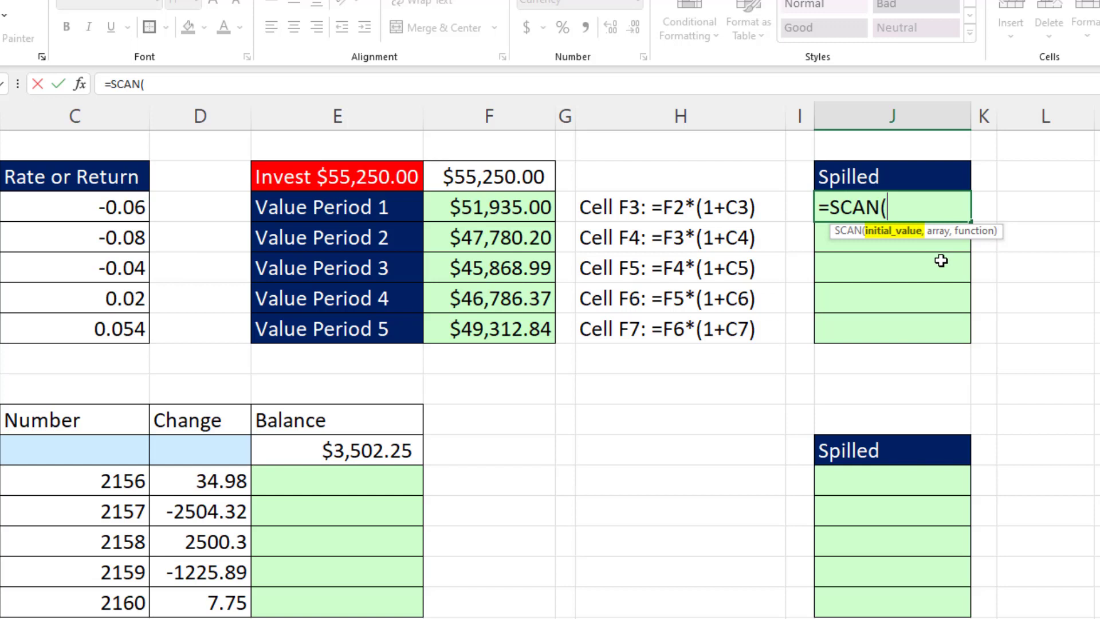
pyautogui.click(489, 177)
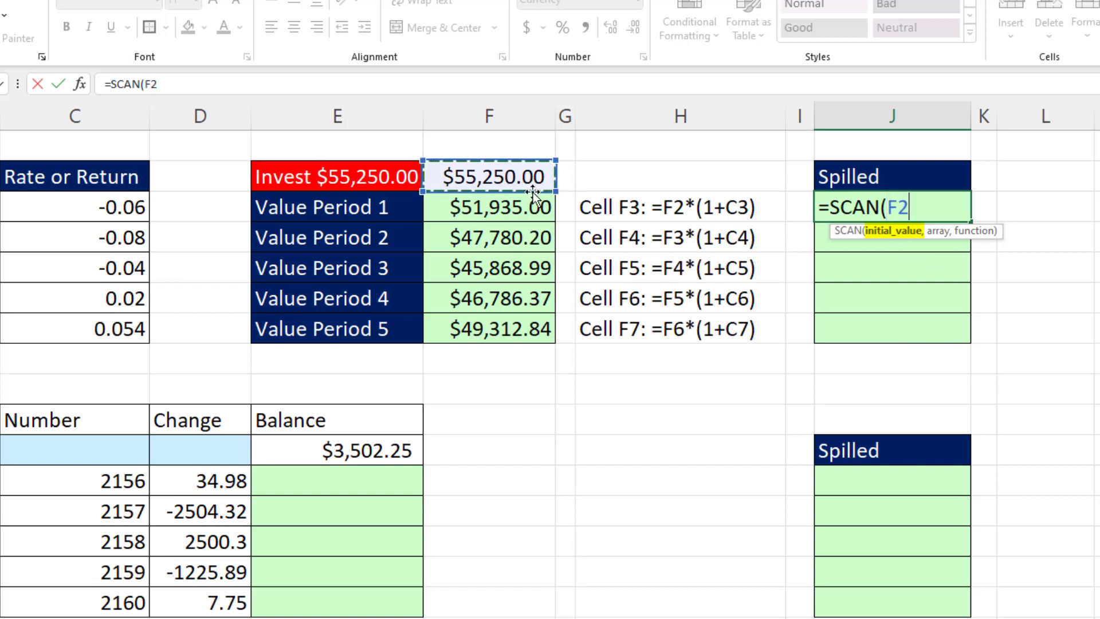
pyautogui.write(',')
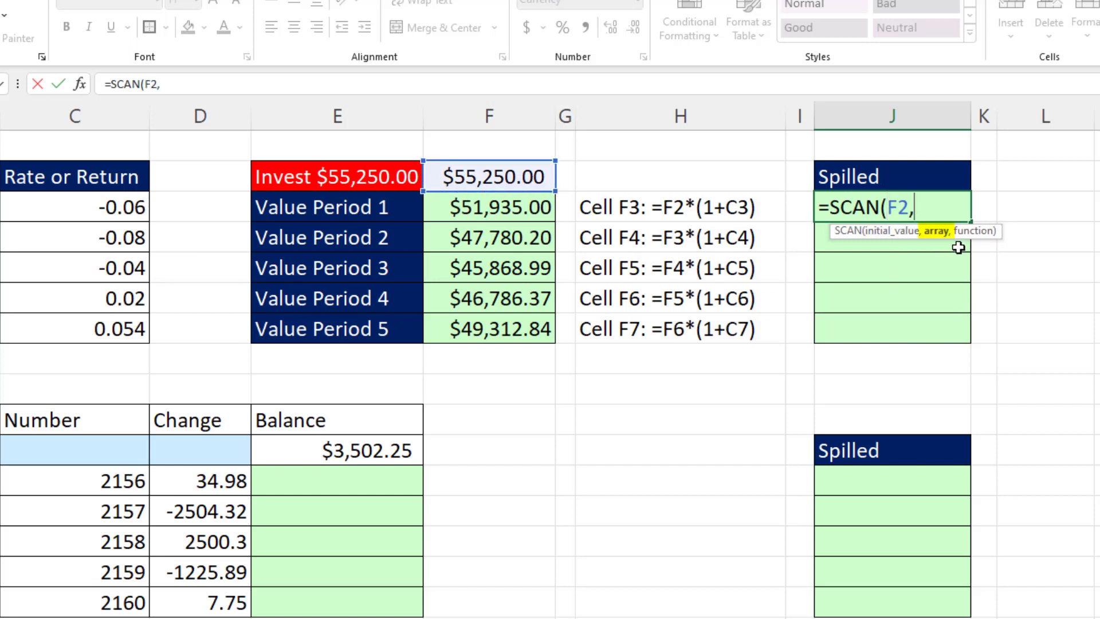
pyautogui.moveTo(74, 208); pyautogui.dragTo(75, 237)
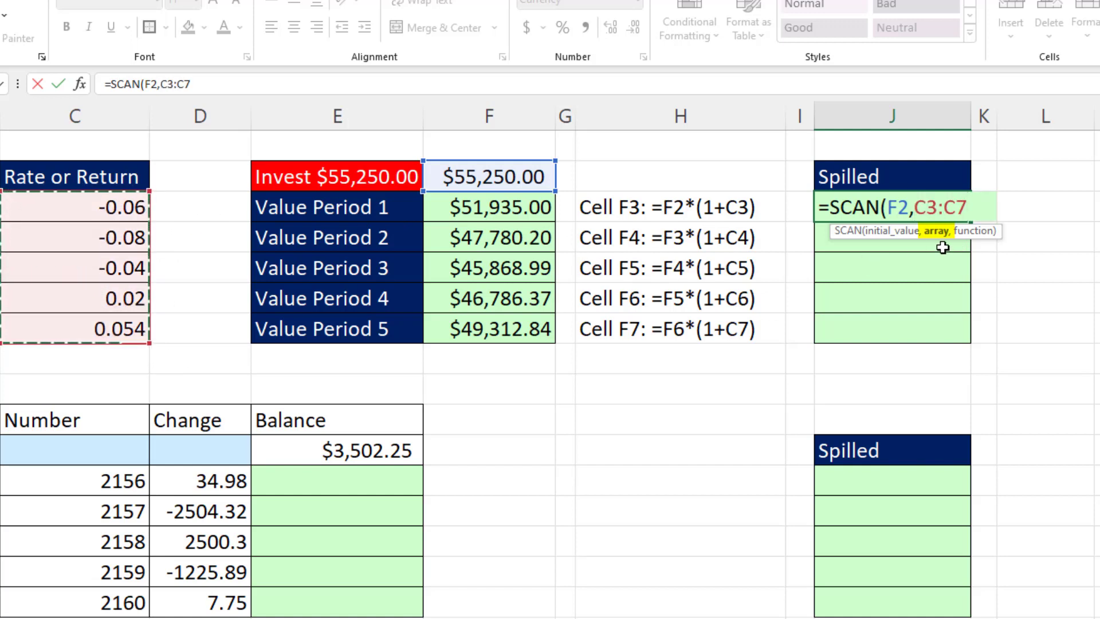
pyautogui.write(',')
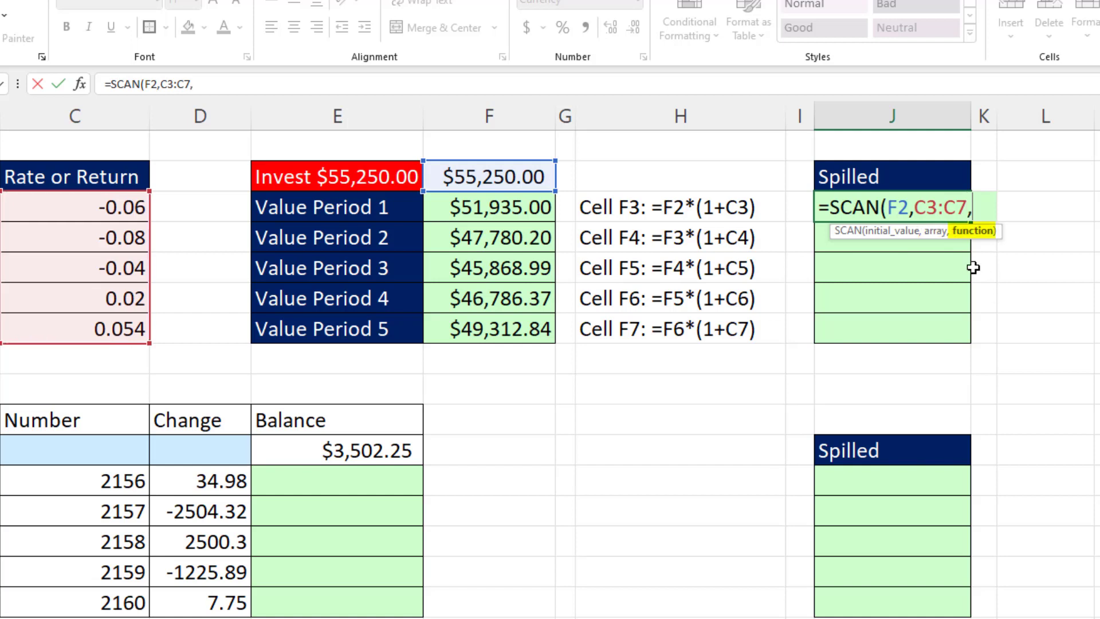
pyautogui.moveTo(188, 209)
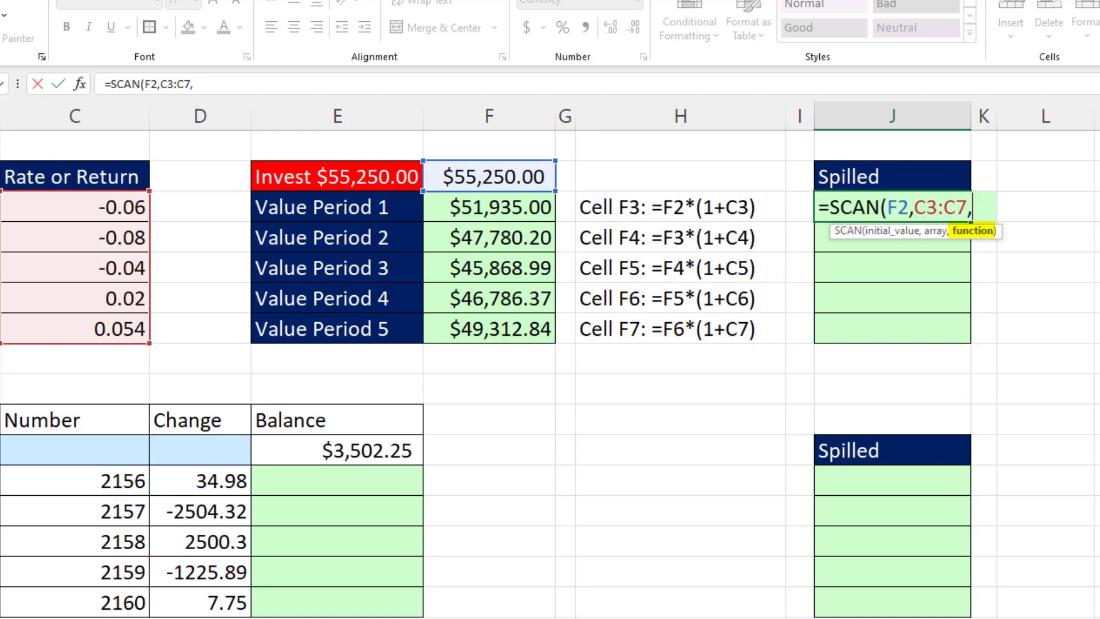
pyautogui.write('l')
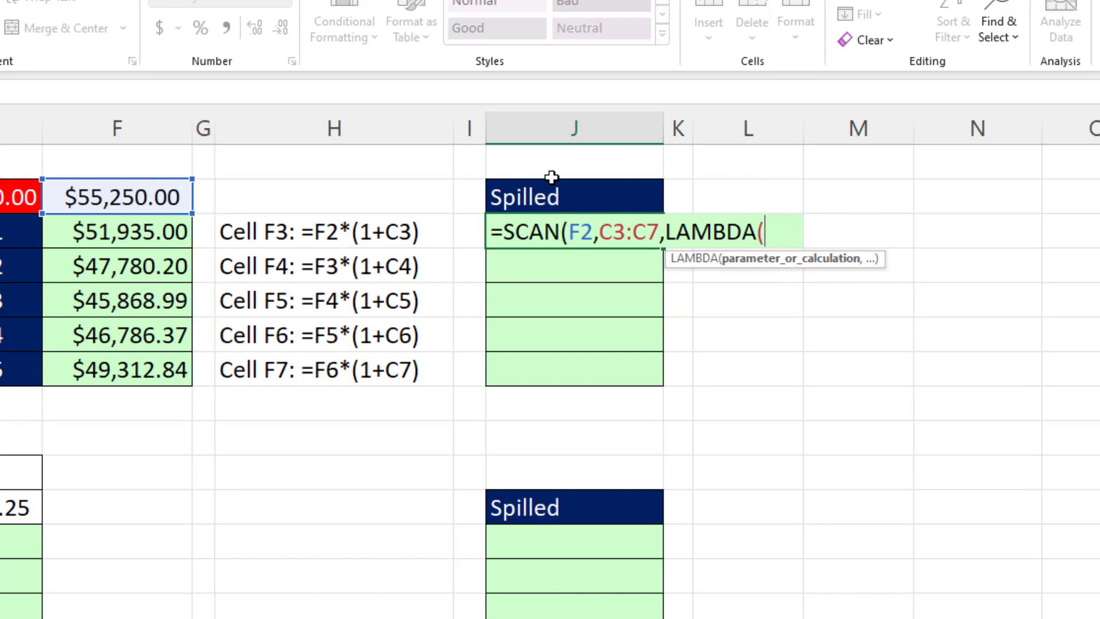
pyautogui.click(581, 233)
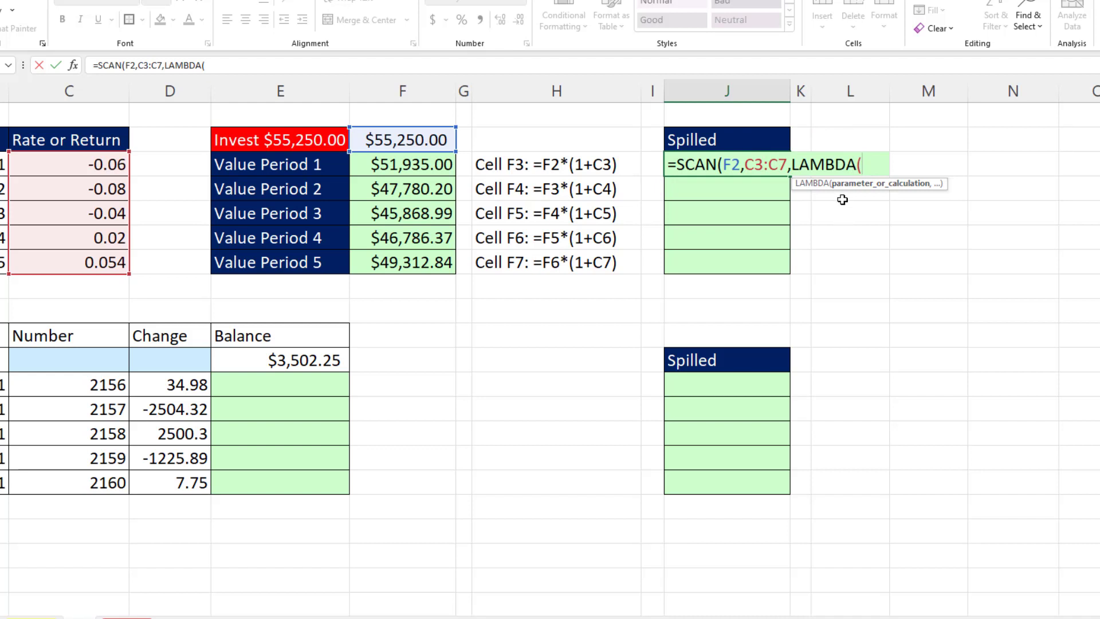
pyautogui.moveTo(968, 204)
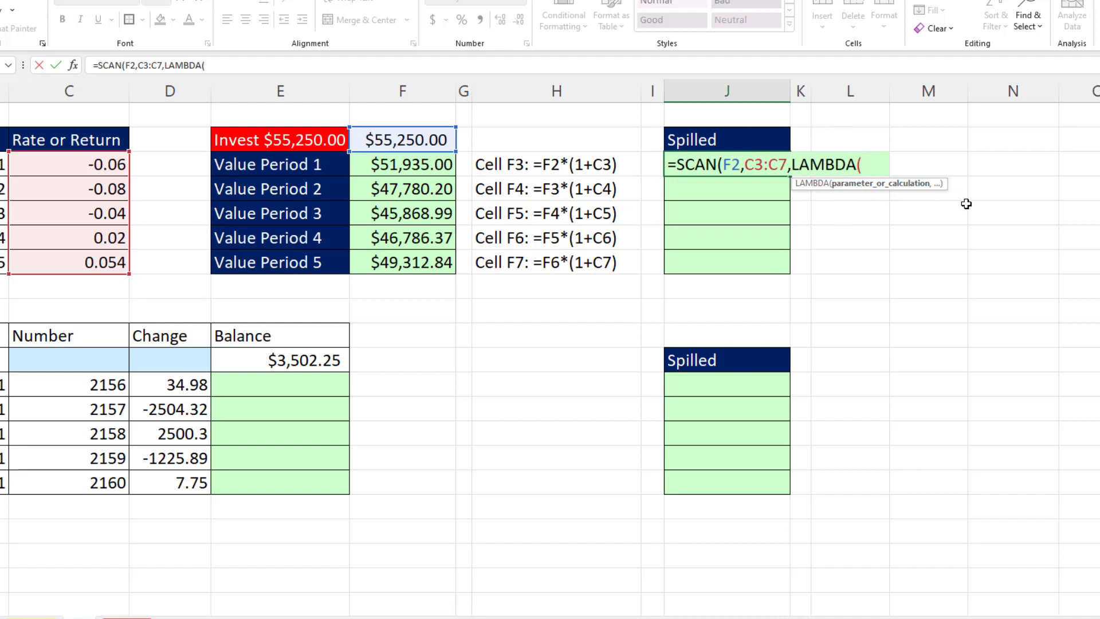
pyautogui.moveTo(843, 231)
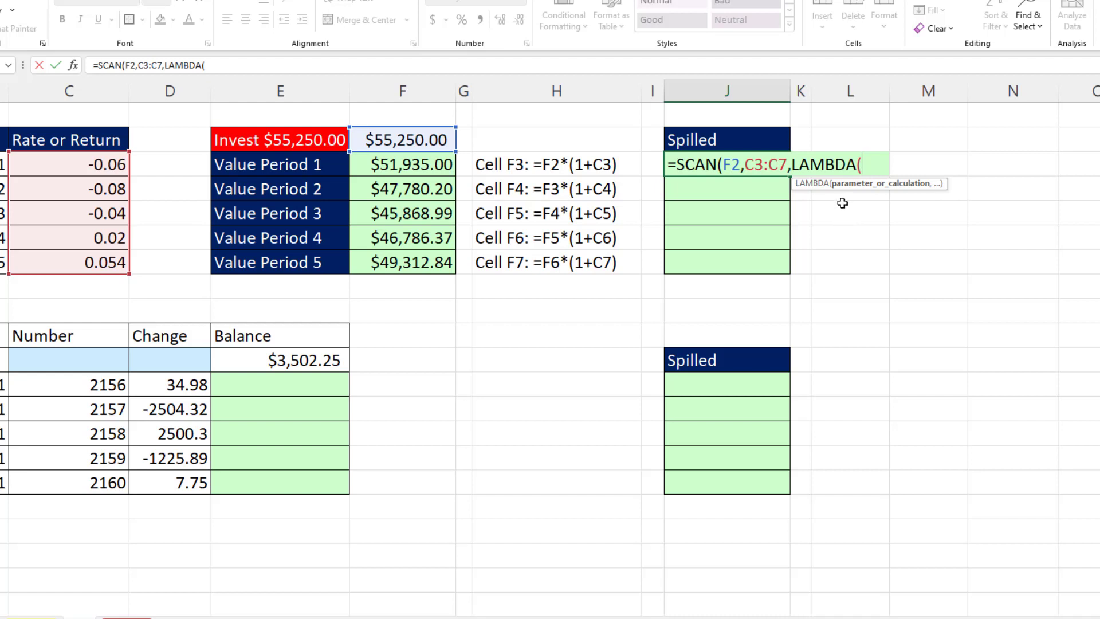
pyautogui.moveTo(733, 211)
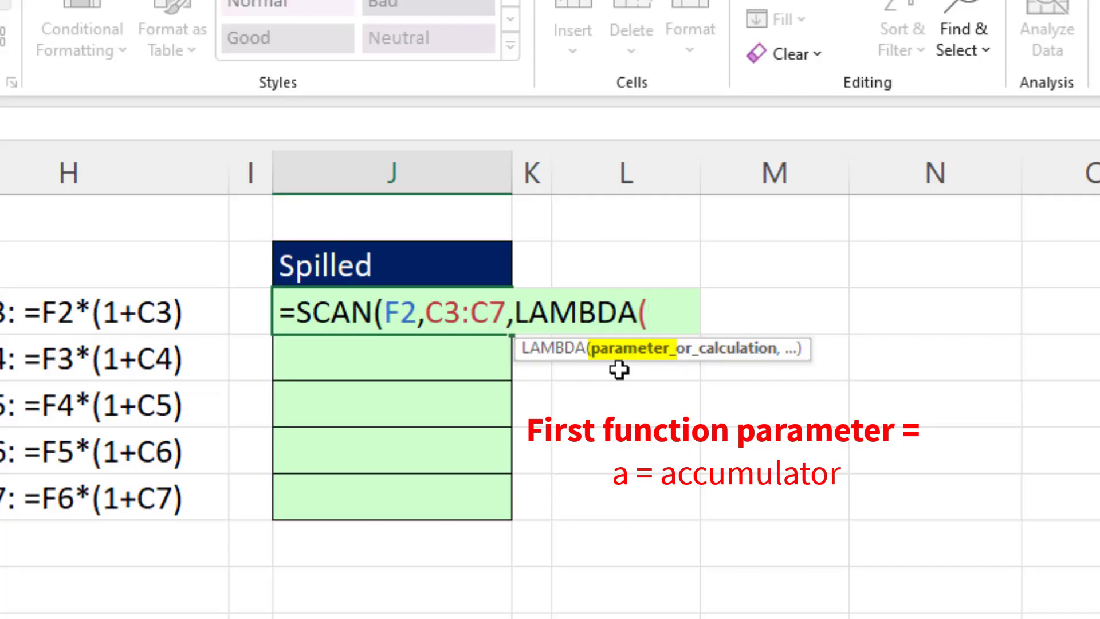
# Step: Complete the formula as LAMBDA(a,r,a*(1+r)) so J3:J7 spill the five period values
pyautogui.write('a')
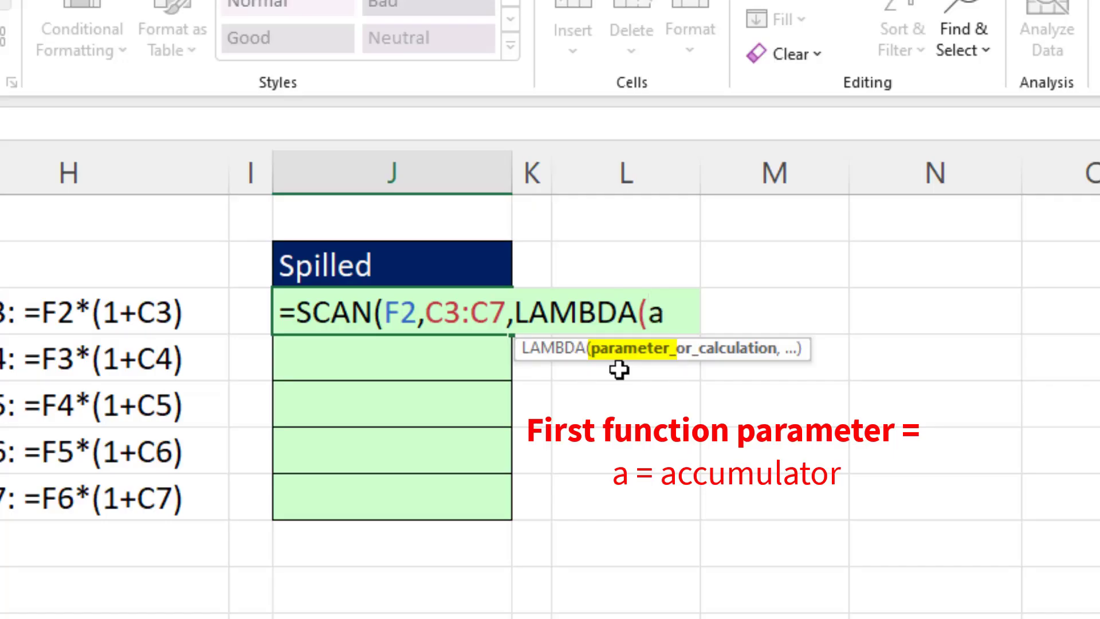
pyautogui.write(',')
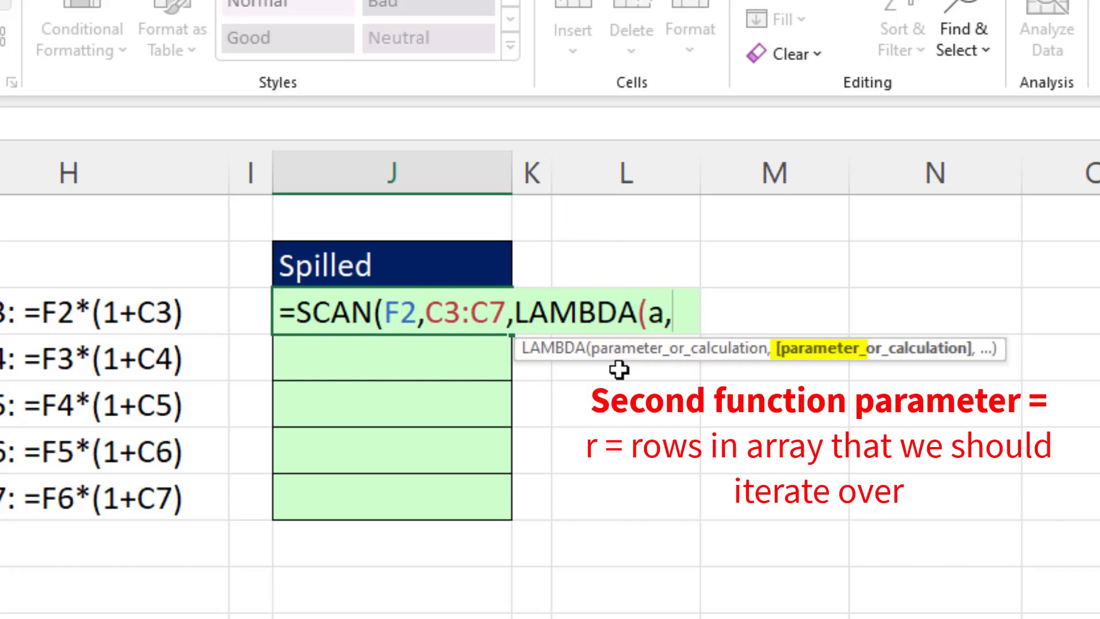
pyautogui.write('r')
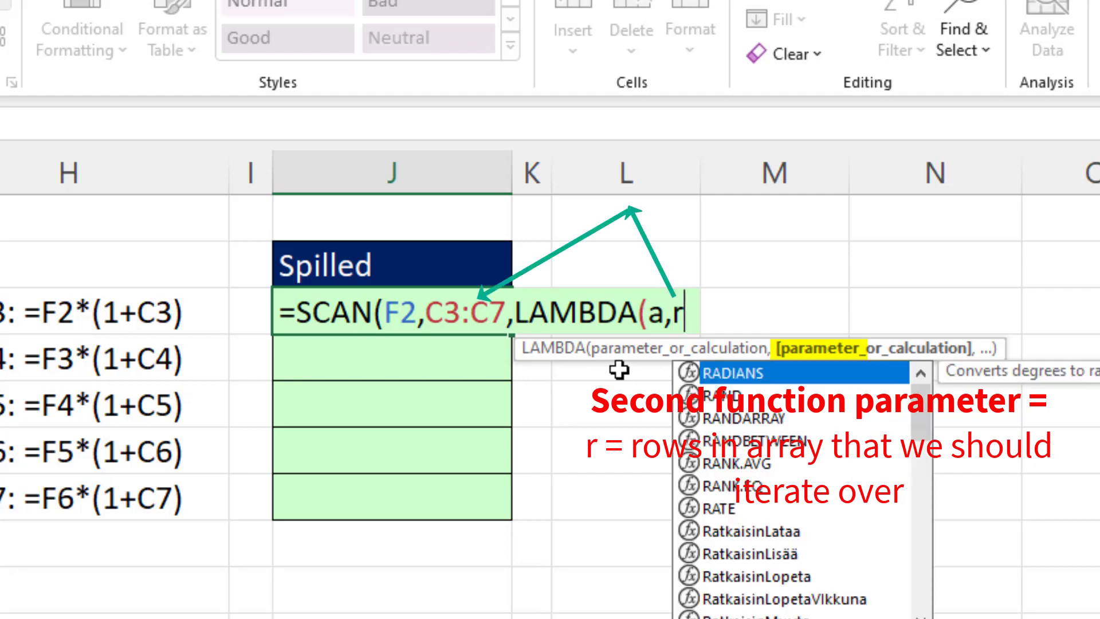
pyautogui.write(',')
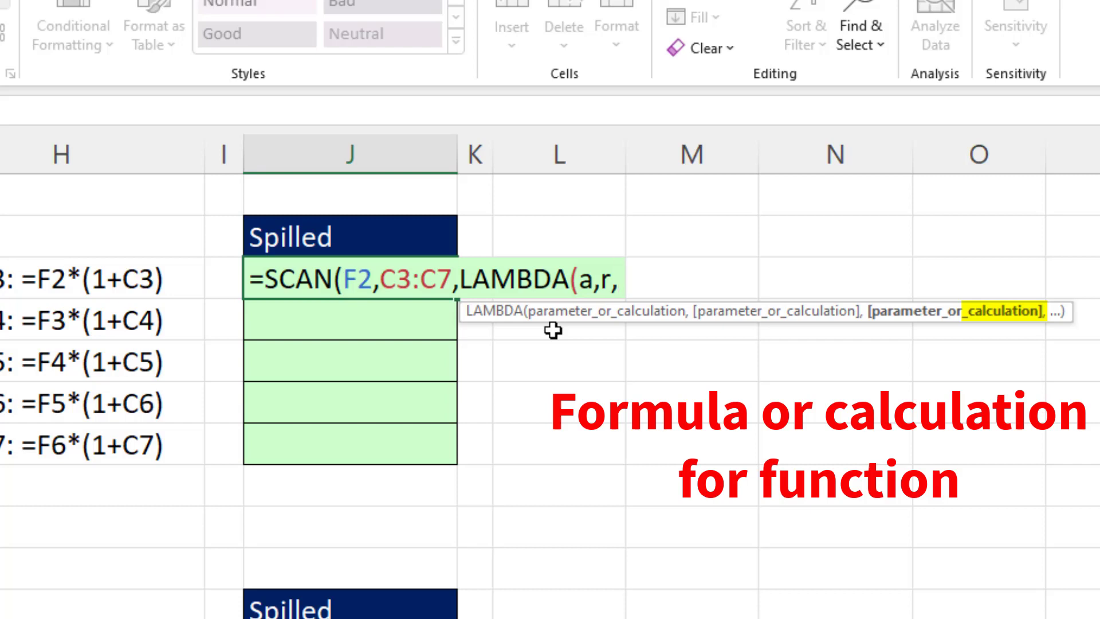
pyautogui.write('a')
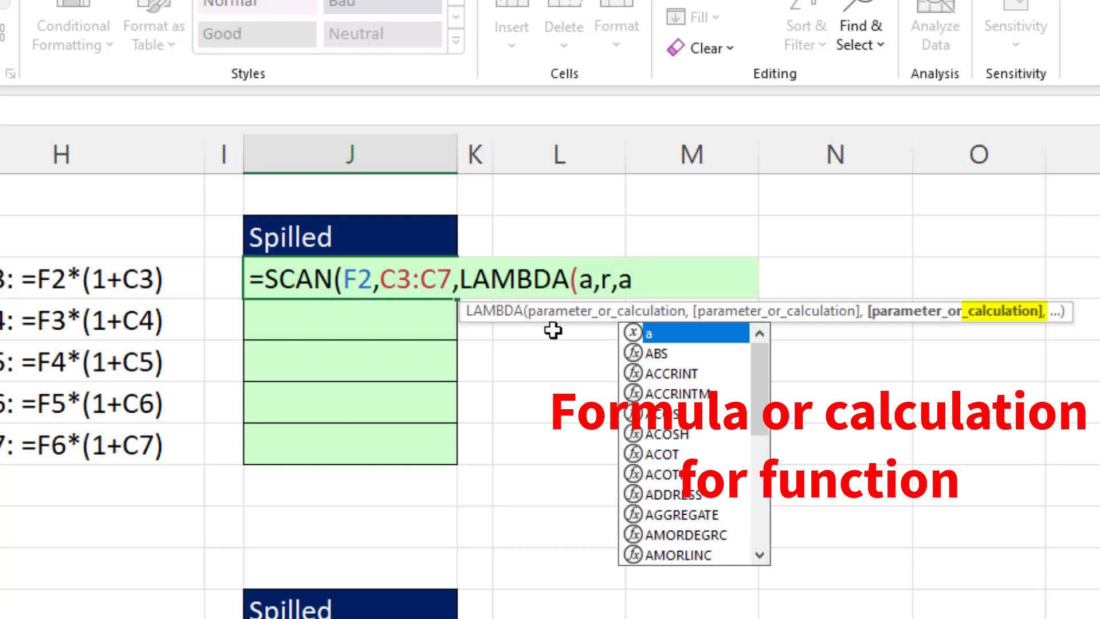
pyautogui.write('*(')
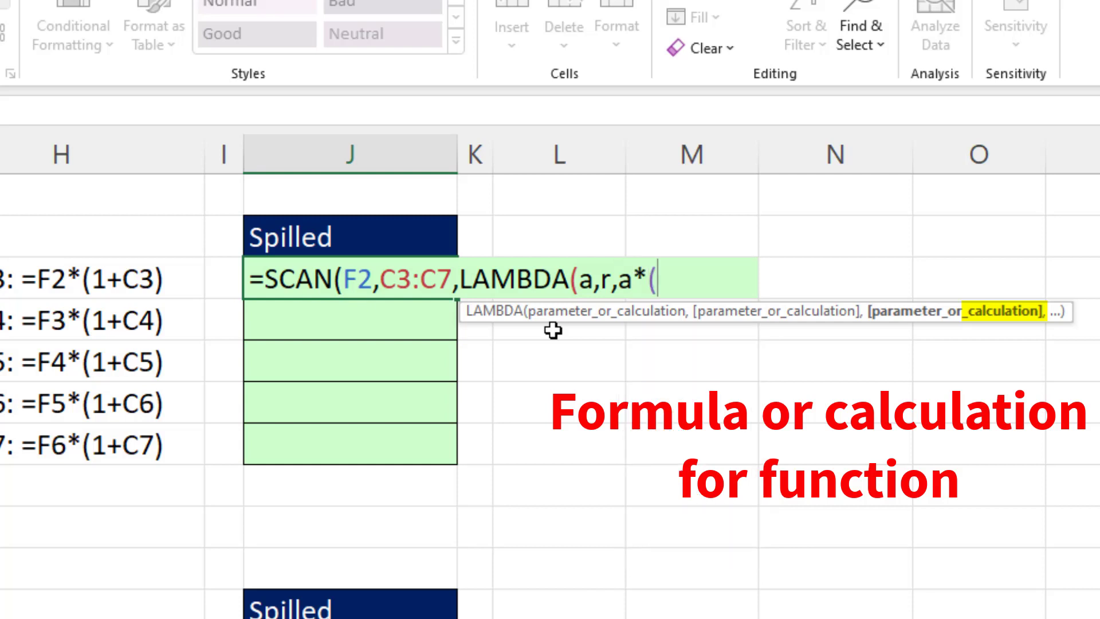
pyautogui.write('1+')
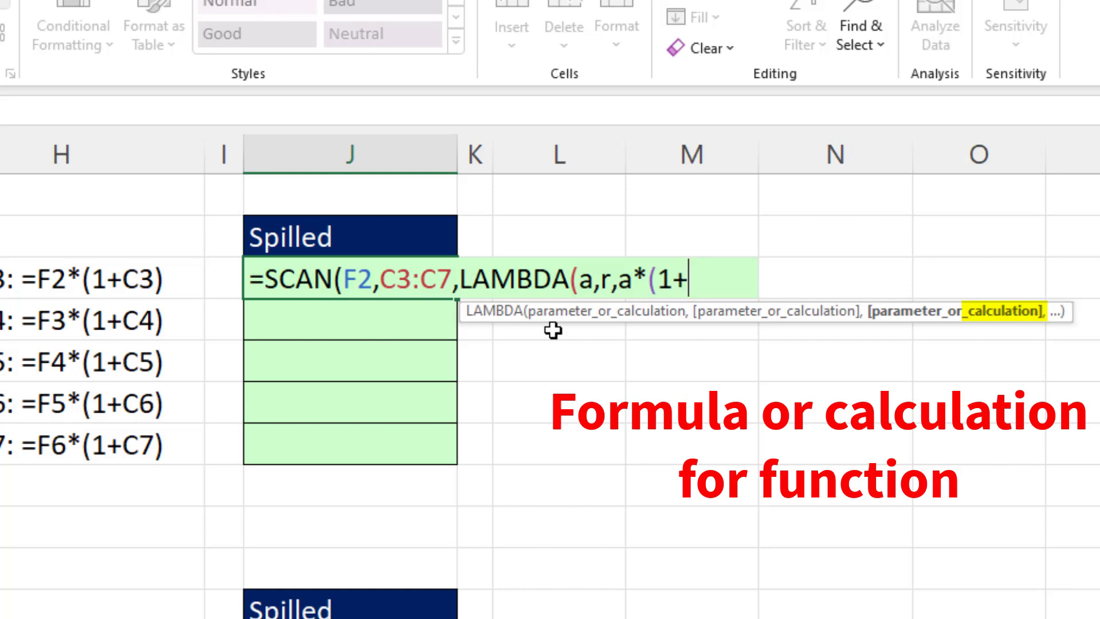
pyautogui.write('r')
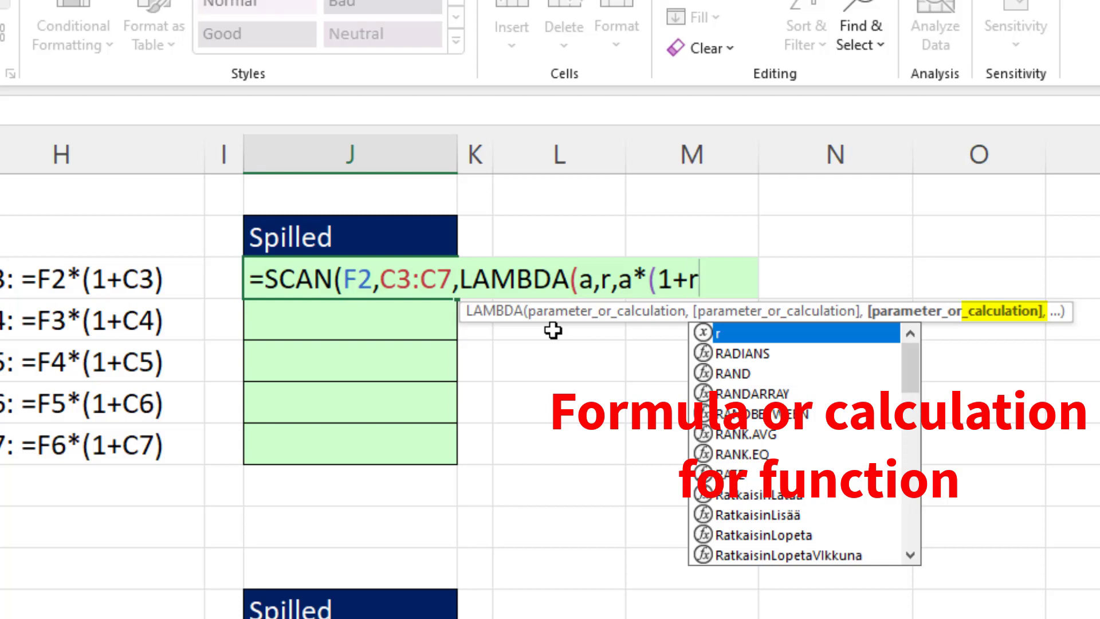
pyautogui.write(')))')
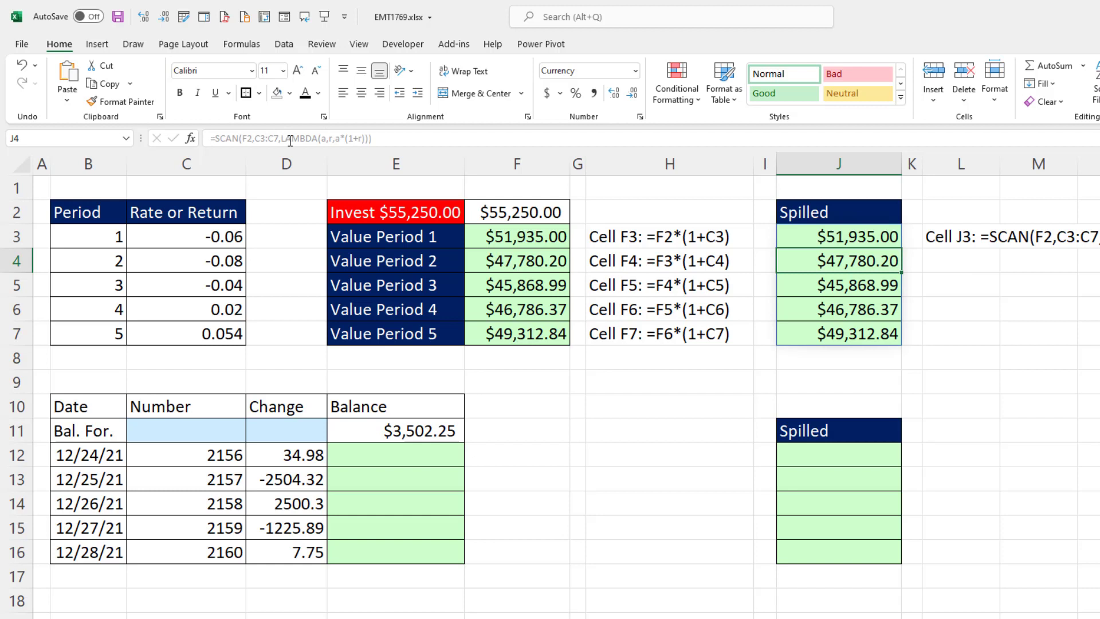
pyautogui.click(837, 284)
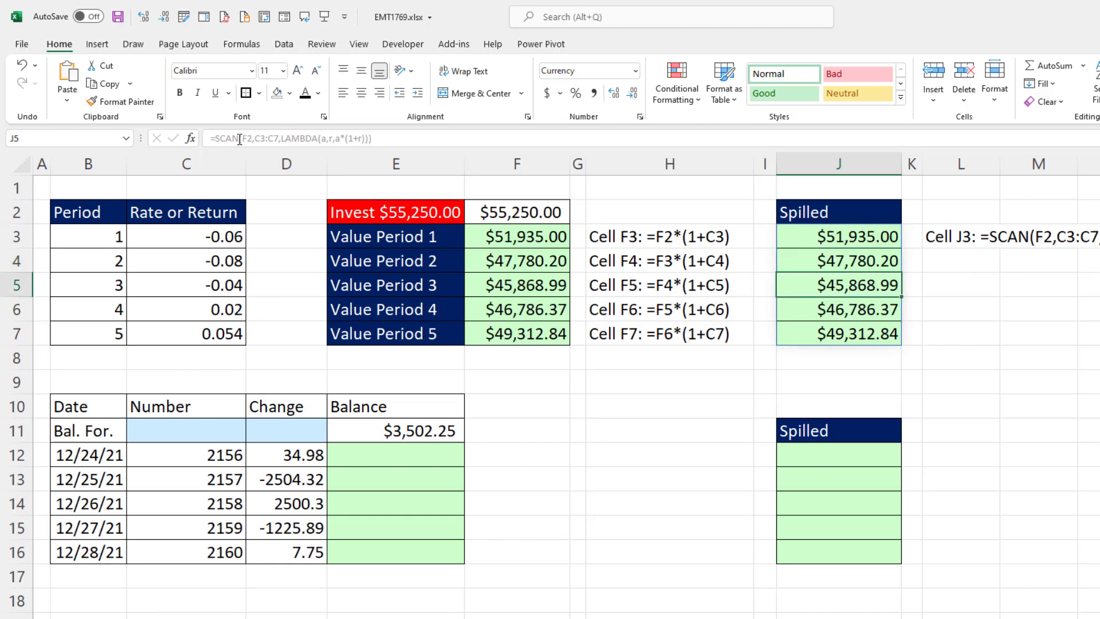
pyautogui.moveTo(806, 229)
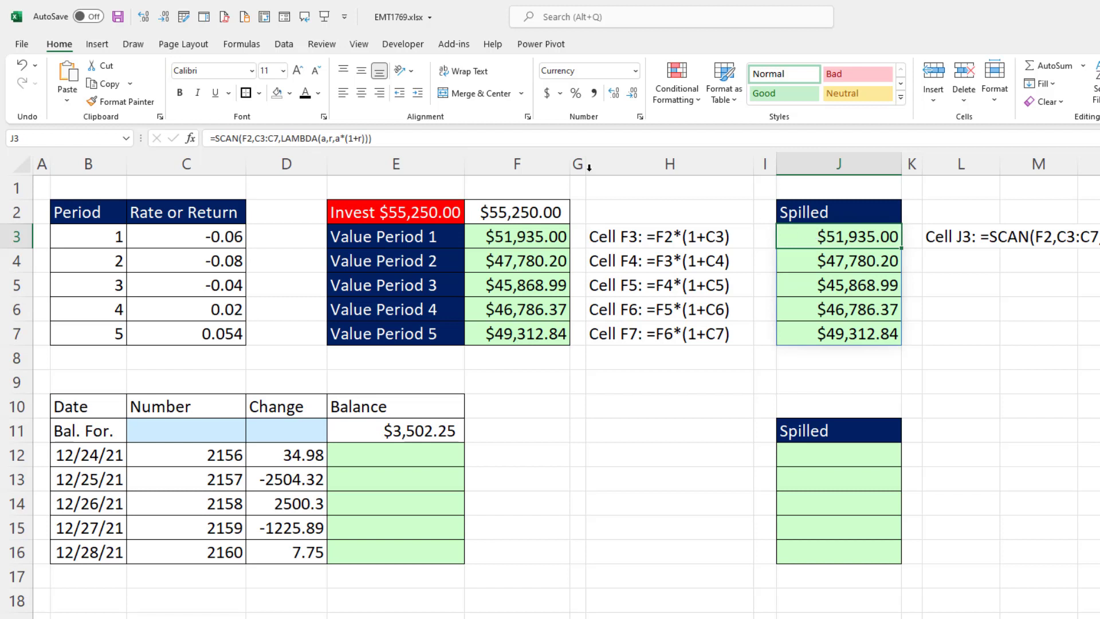
pyautogui.moveTo(265, 142)
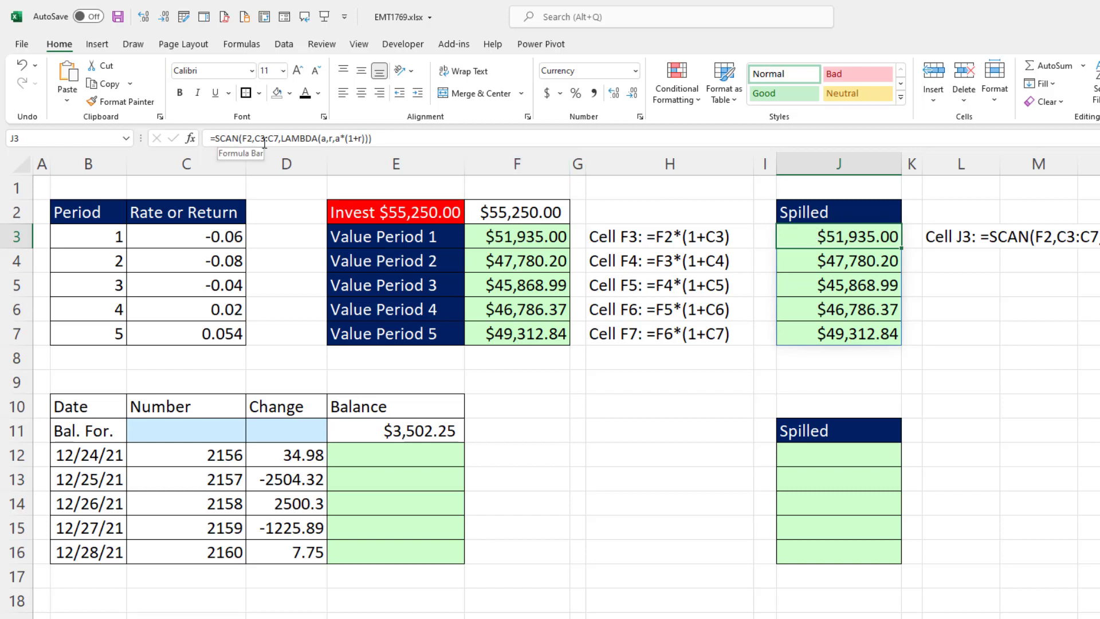
pyautogui.moveTo(840, 252)
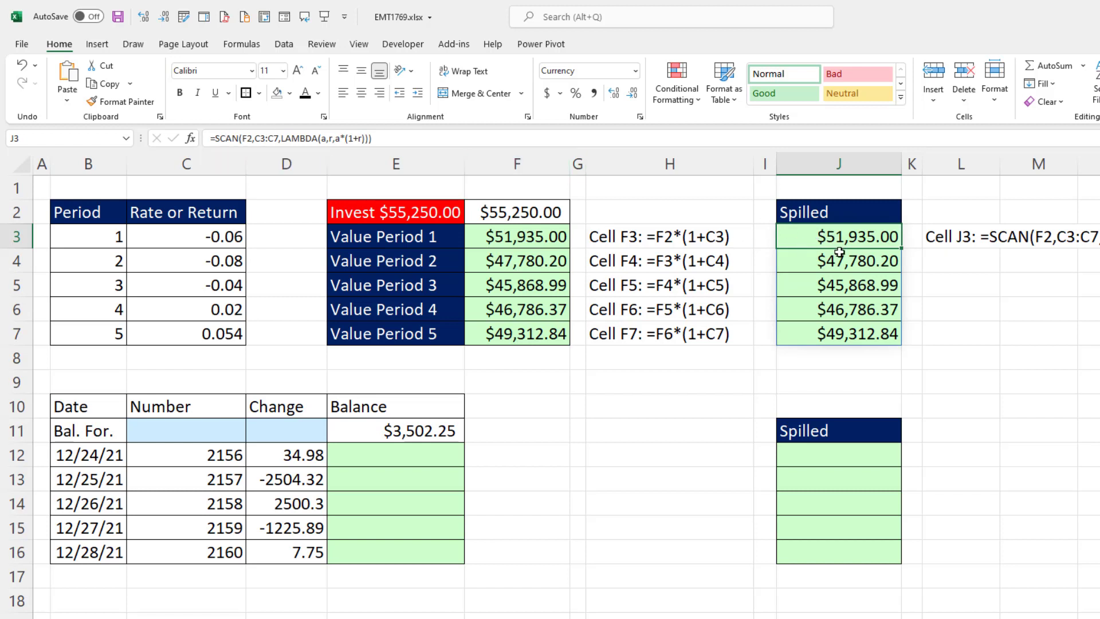
pyautogui.moveTo(779, 340)
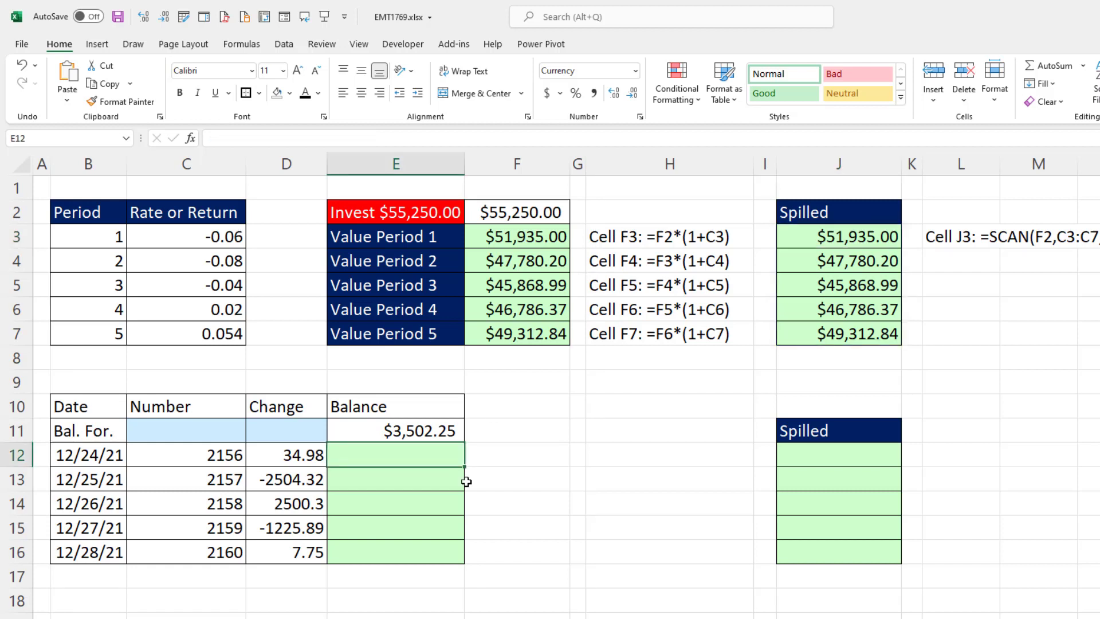
pyautogui.moveTo(546, 589)
pyautogui.write('=E11+D12')
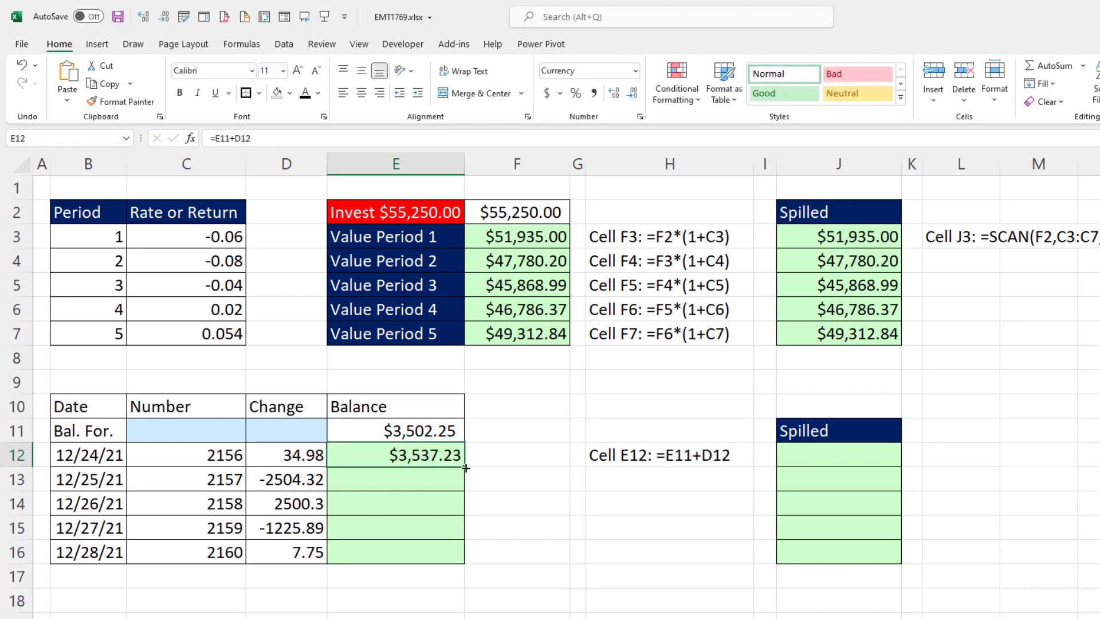
# Step: Copy the =E11+D12 balance formula down to E16 and move to J12
pyautogui.doubleClick(396, 455)
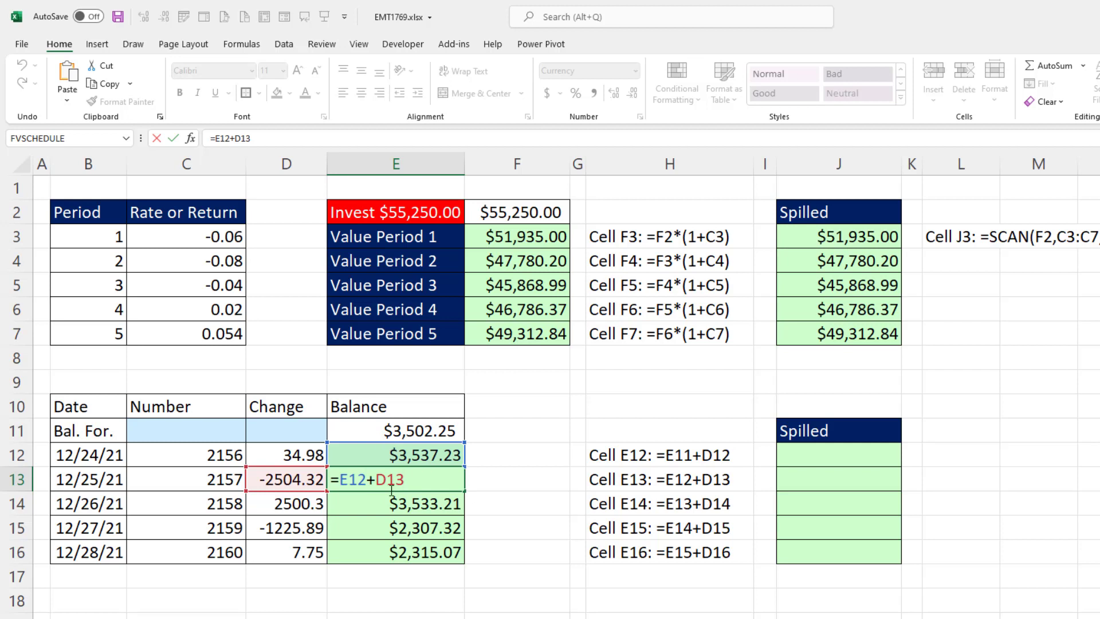
pyautogui.press('Enter')
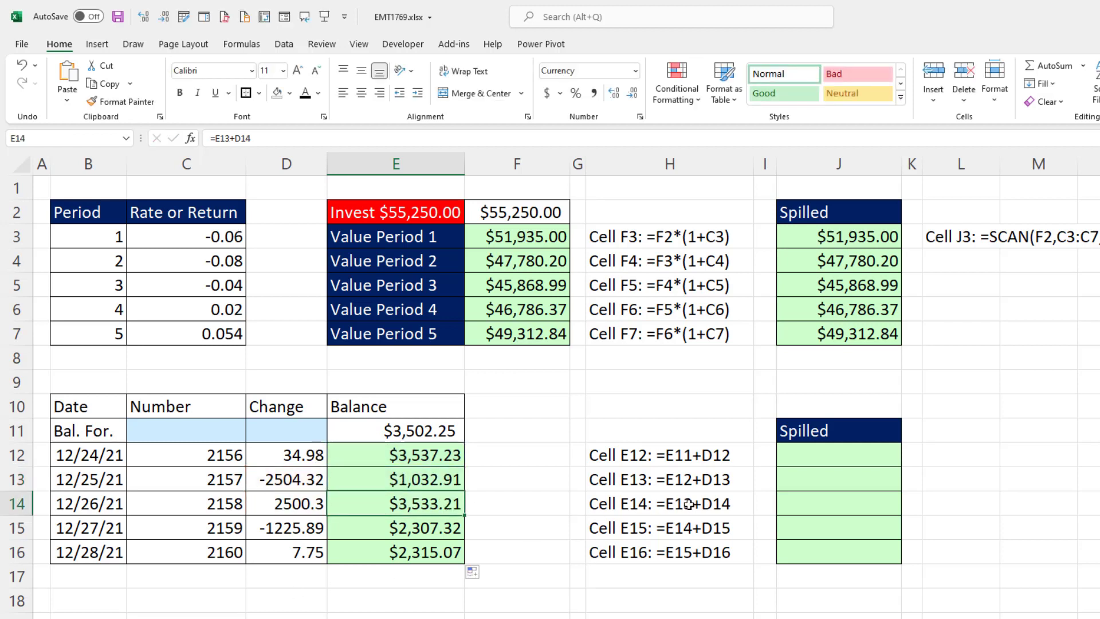
pyautogui.click(839, 455)
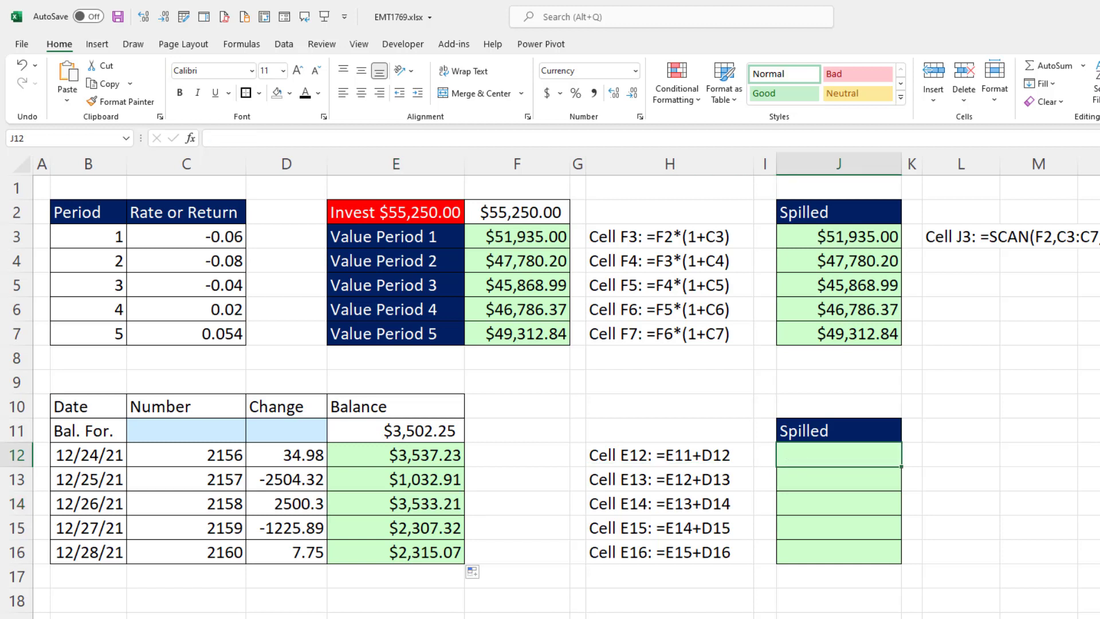
# Step: Enter =SCAN(E11,D12:D16,LAMBDA(a,r,a+r)) in J12 so balances spill to J16
pyautogui.write('=SCAN(')
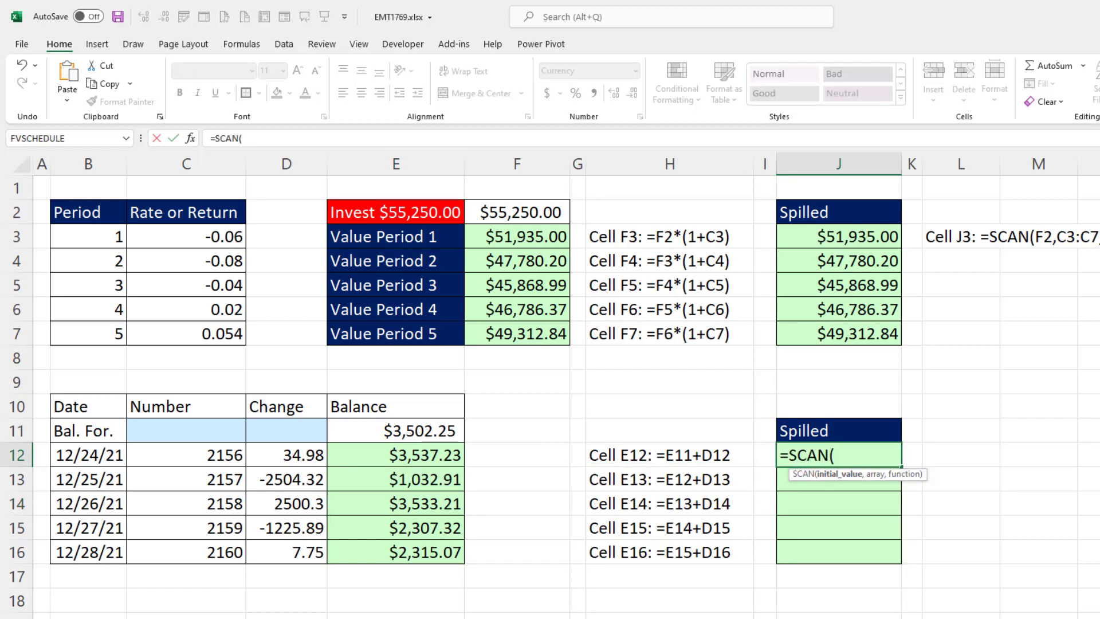
pyautogui.click(396, 431)
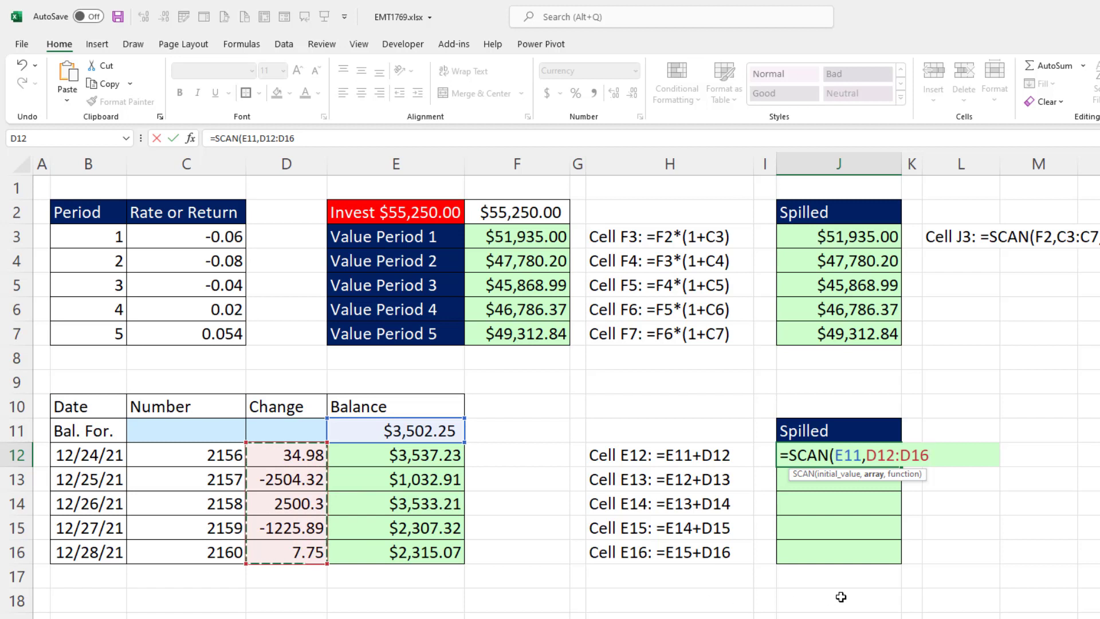
pyautogui.write('l')
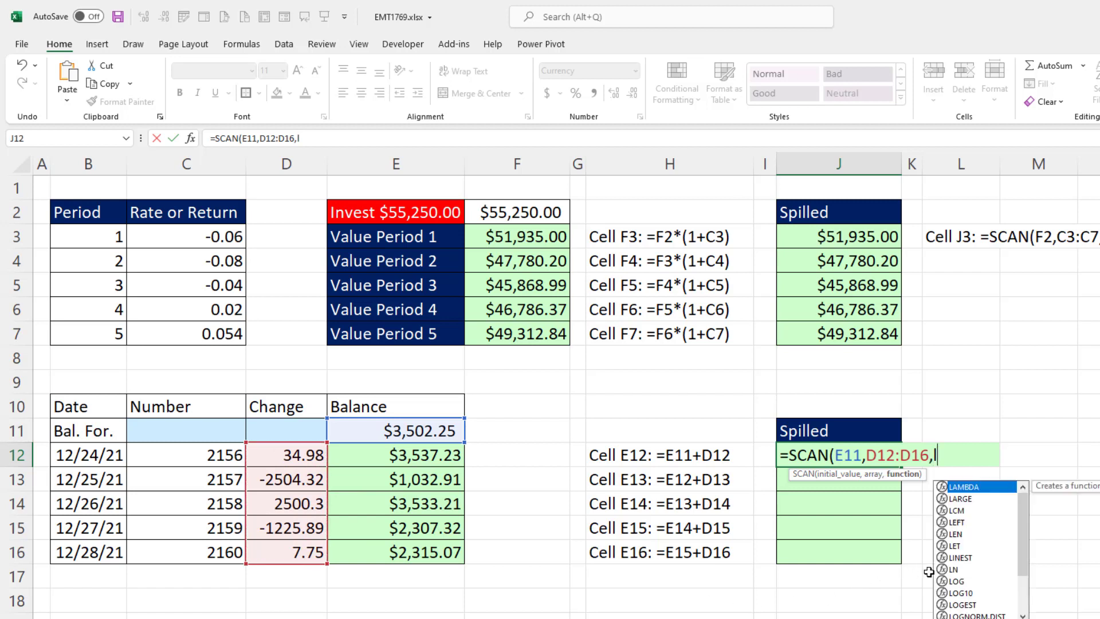
pyautogui.write('LAMBDA(a')
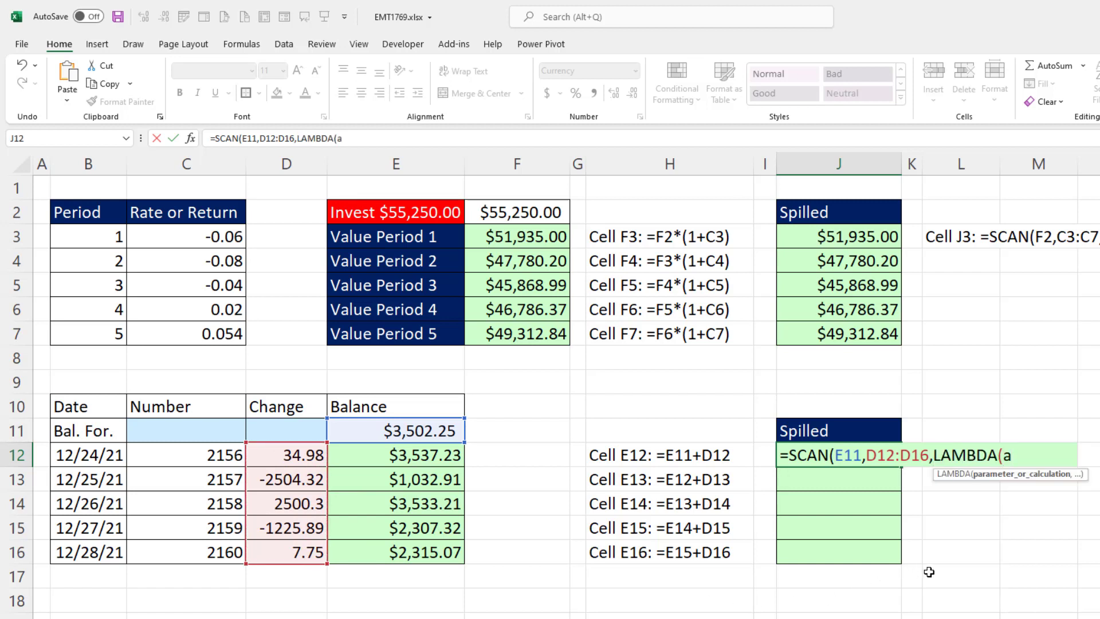
pyautogui.write(',')
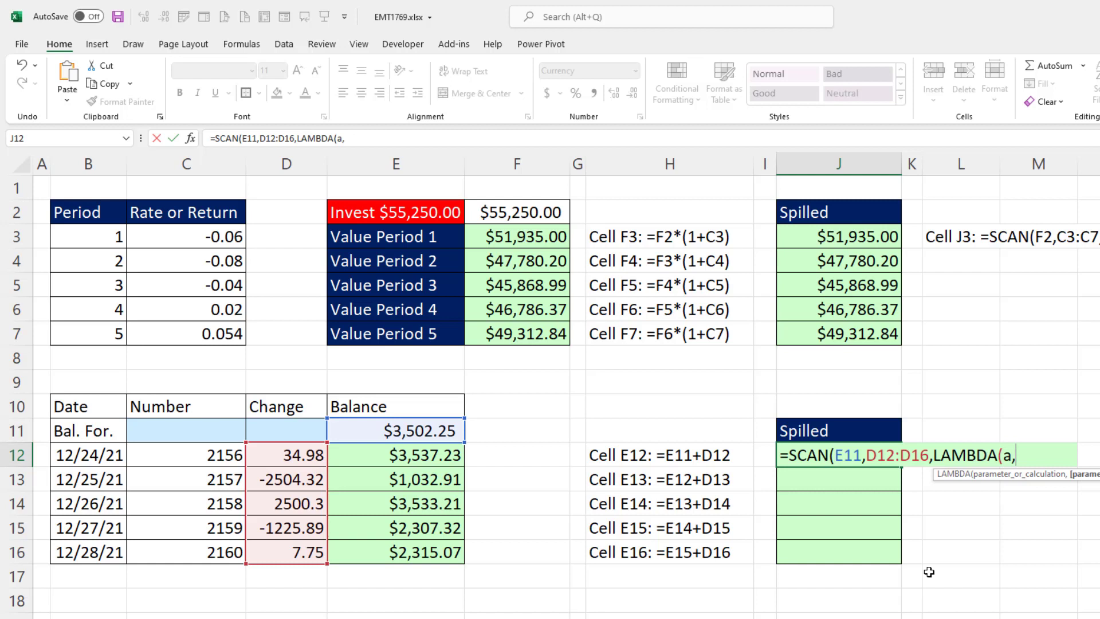
pyautogui.write('r,')
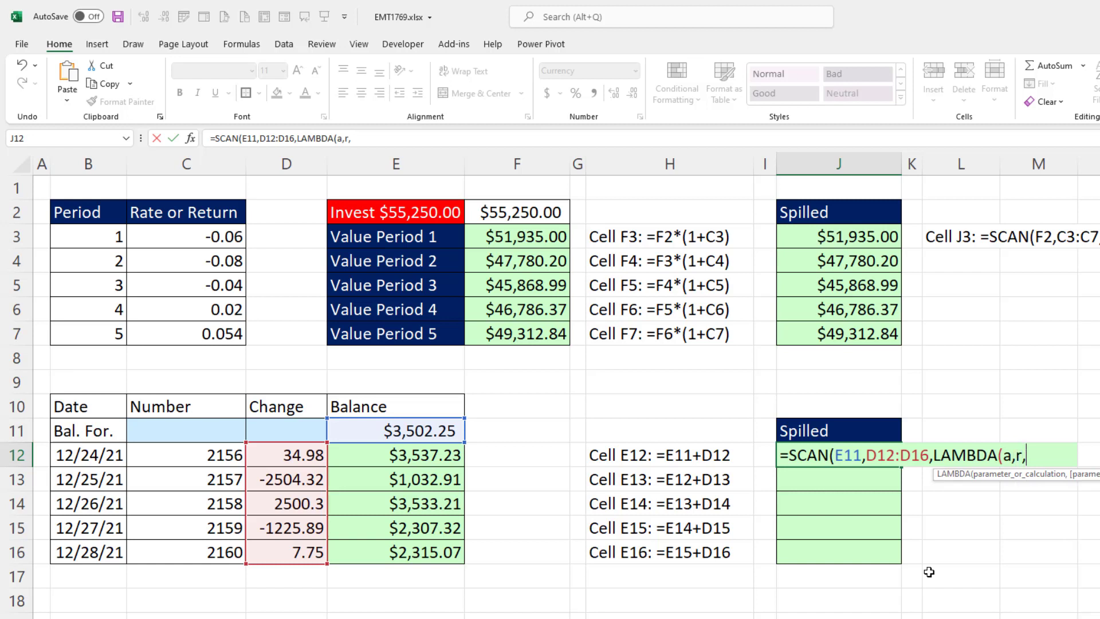
pyautogui.write('+r')
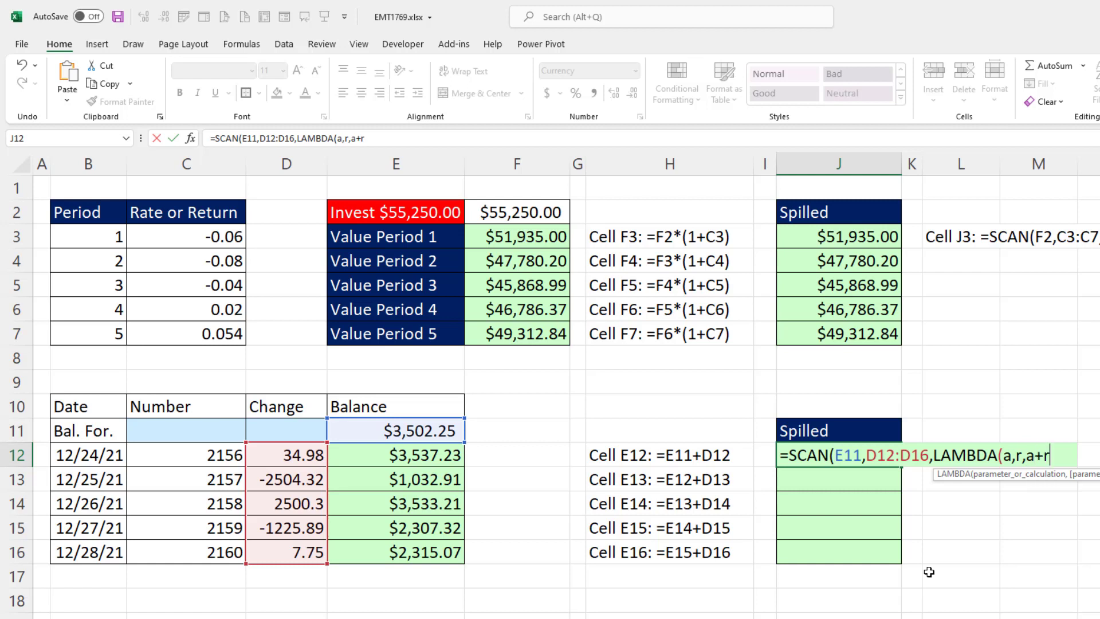
pyautogui.write(')')
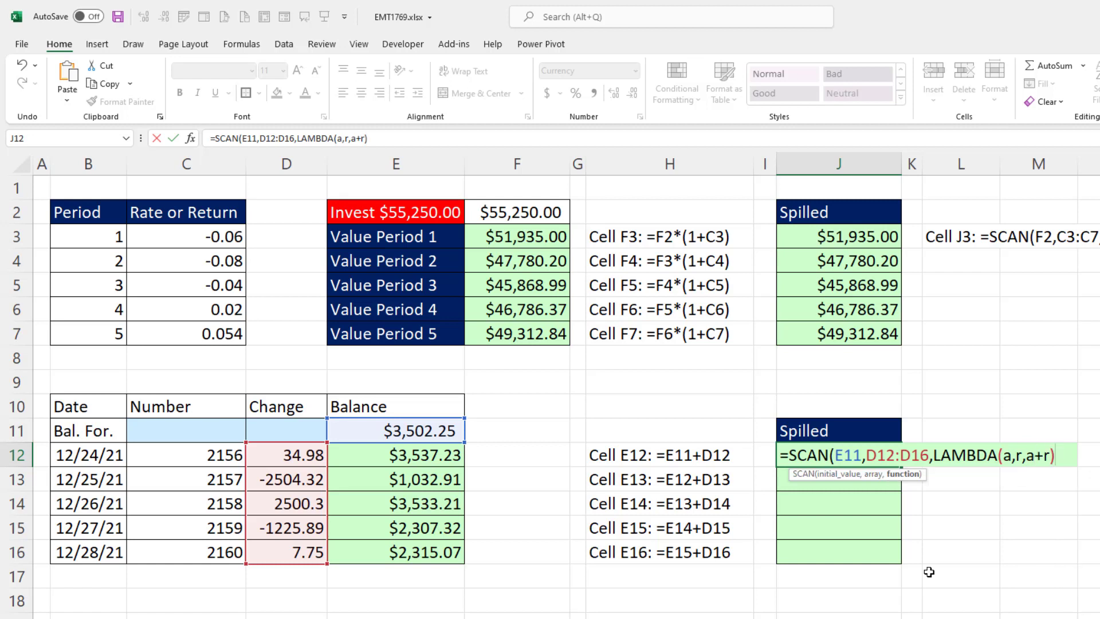
pyautogui.press('enter')
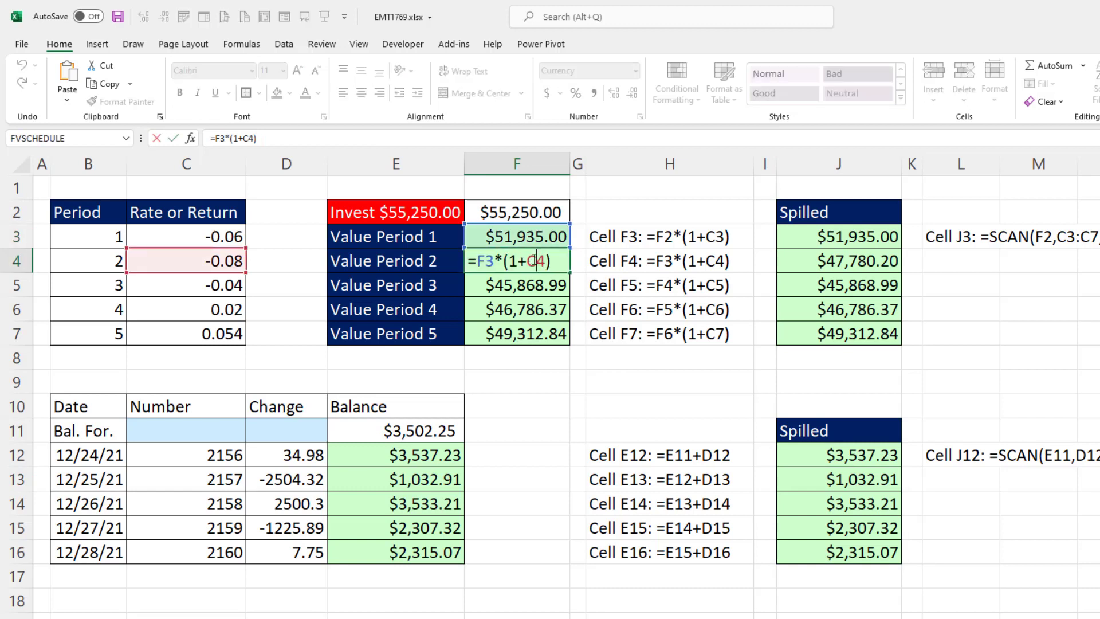
pyautogui.press('enter')
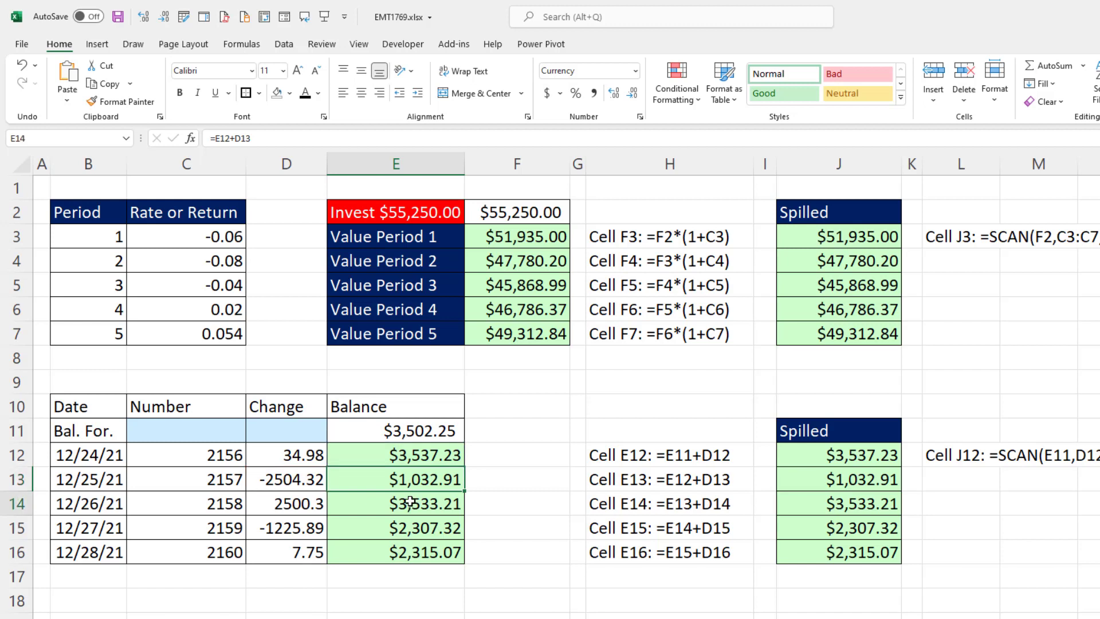
pyautogui.click(395, 504)
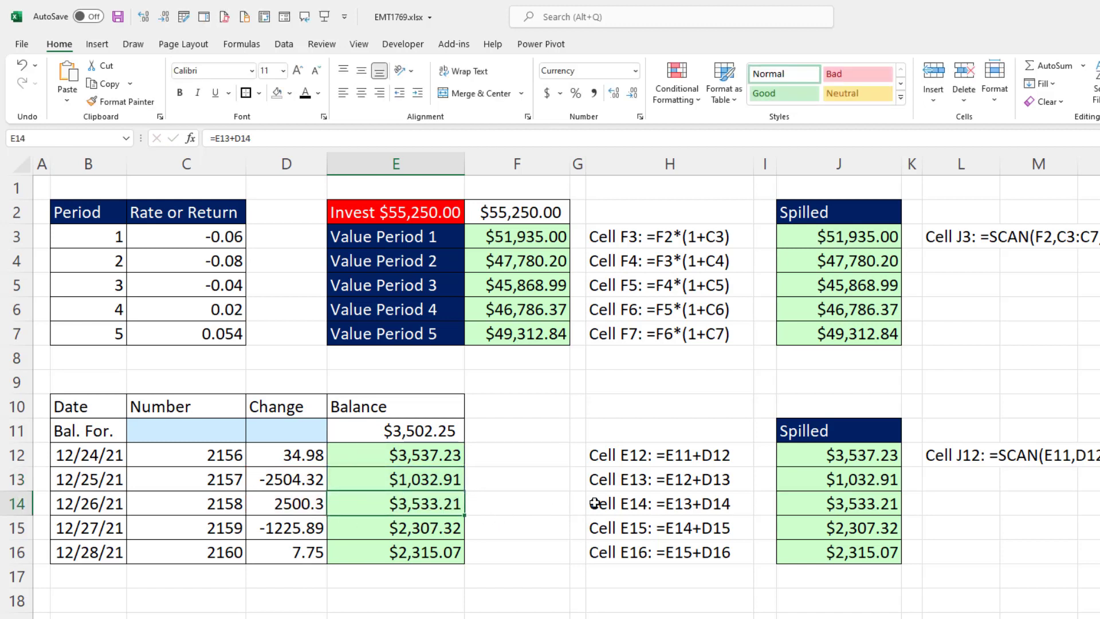